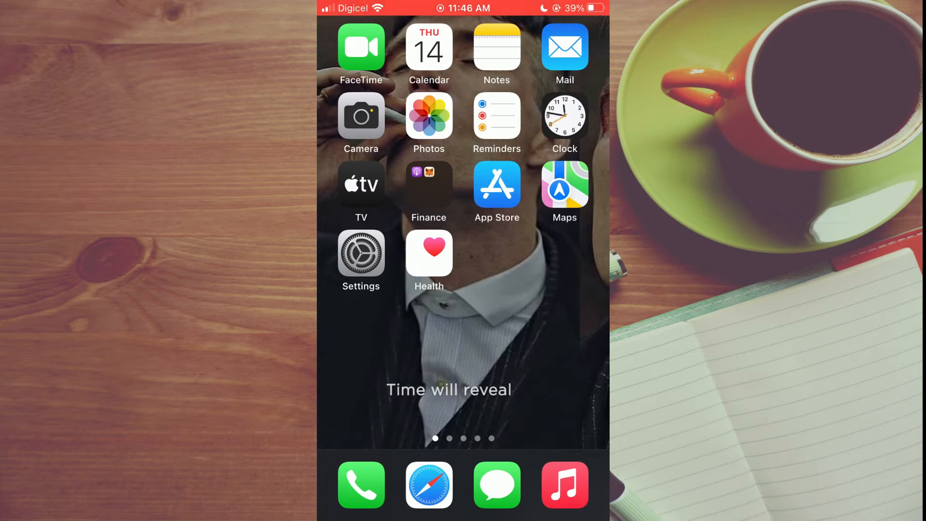
Open the Test email from Simply Answers and reveal its message actions.
left_click(565, 47)
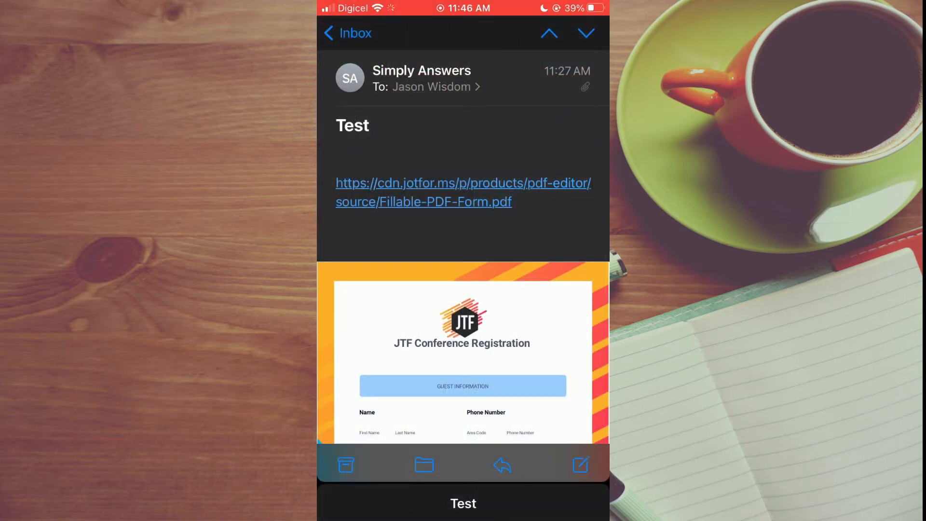
scroll("down", 3)
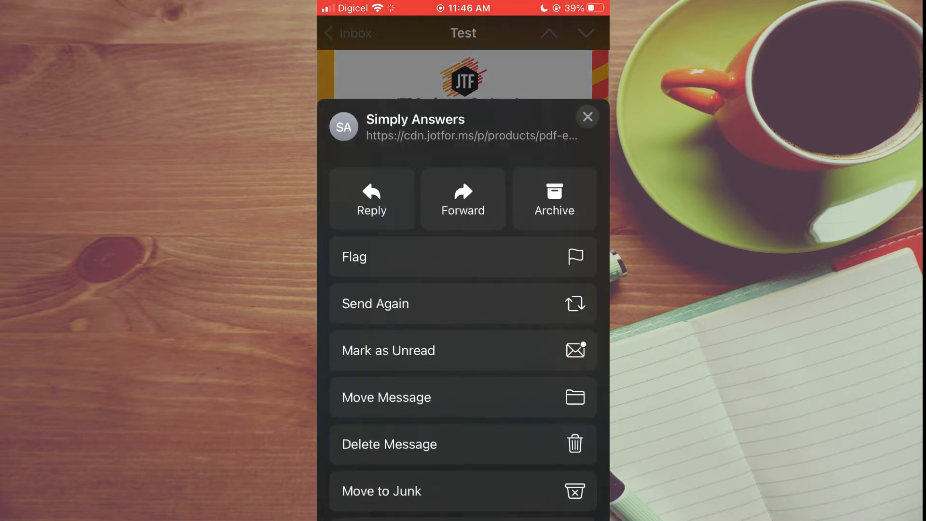
Scroll the actions sheet toward Save to Files for the Downloads > Test destination.
scroll("down", 3)
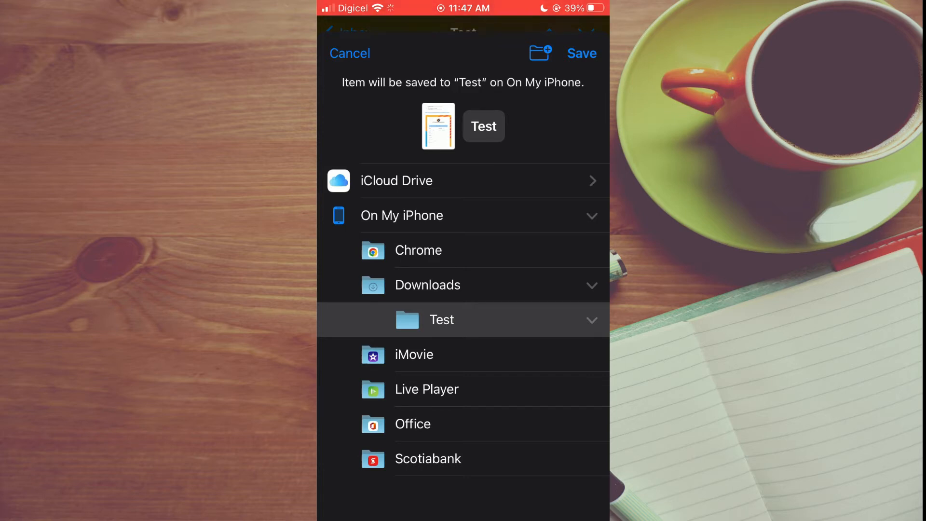
Save the form item into the Test folder on the iPhone.
left_click(582, 53)
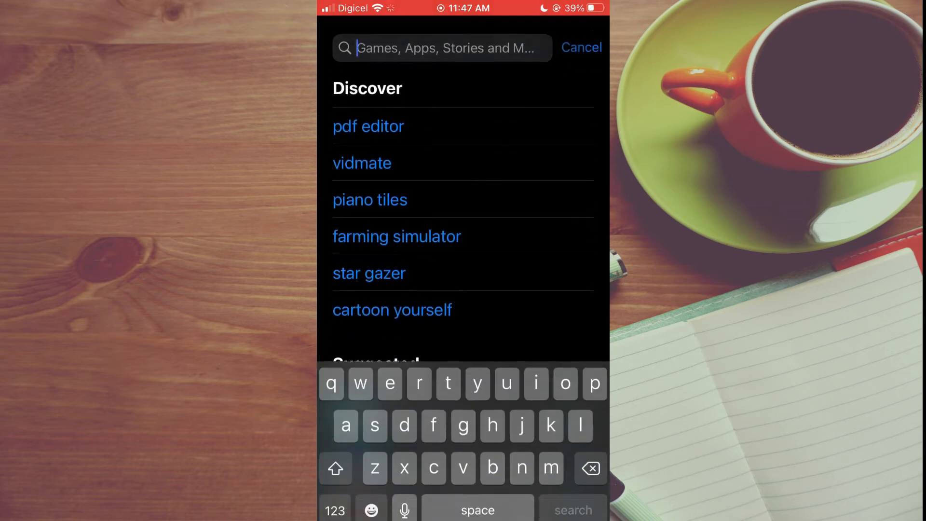
Search 'offi' in the App Store, then reach Microsoft Office's recent documents.
type("offi")
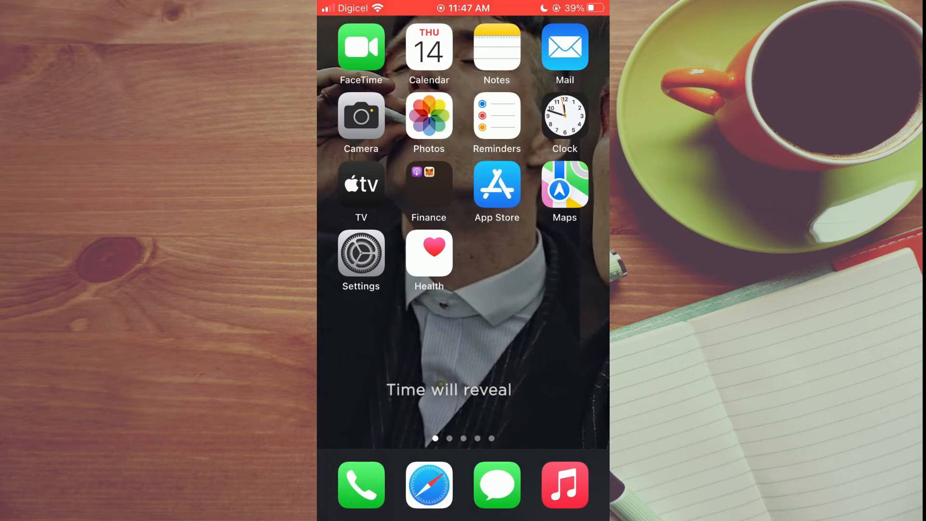
scroll("left", 3)
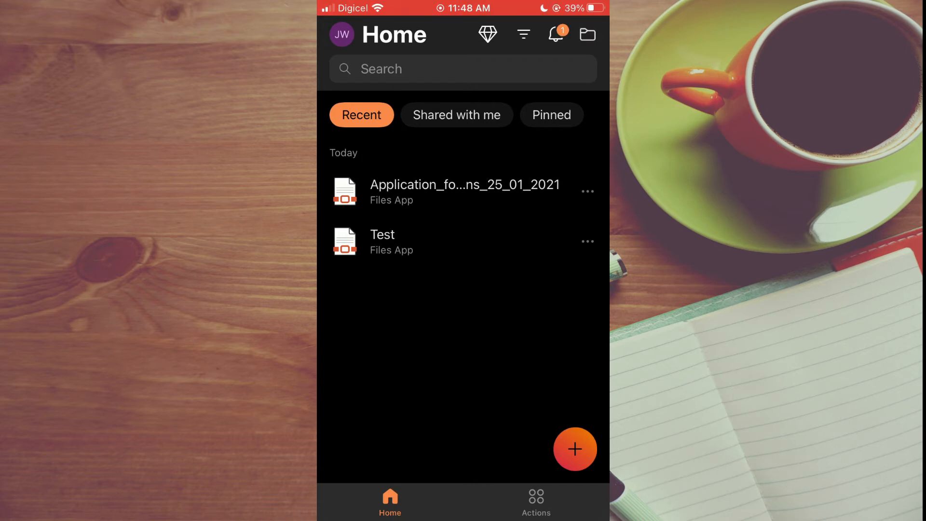
Open the Application_for_Drivers PDF from Recent for editing.
left_click(574, 449)
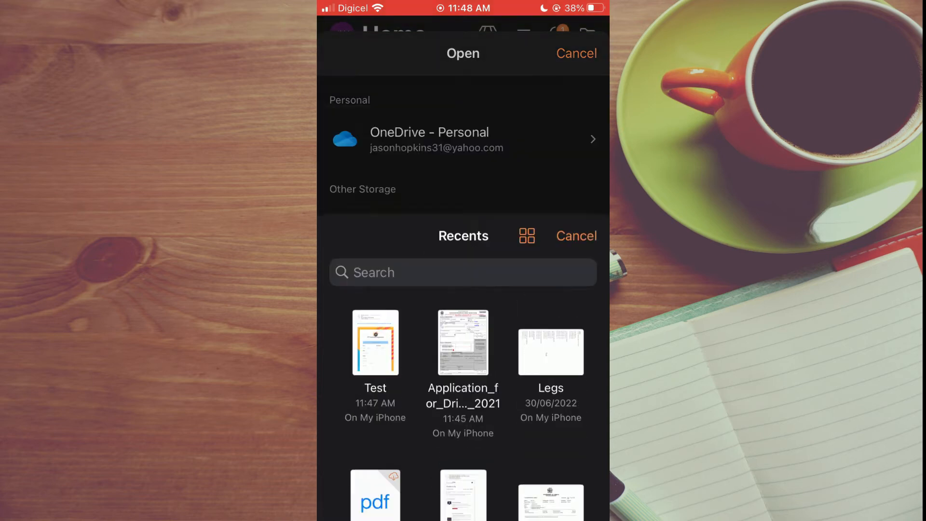
left_click(575, 53)
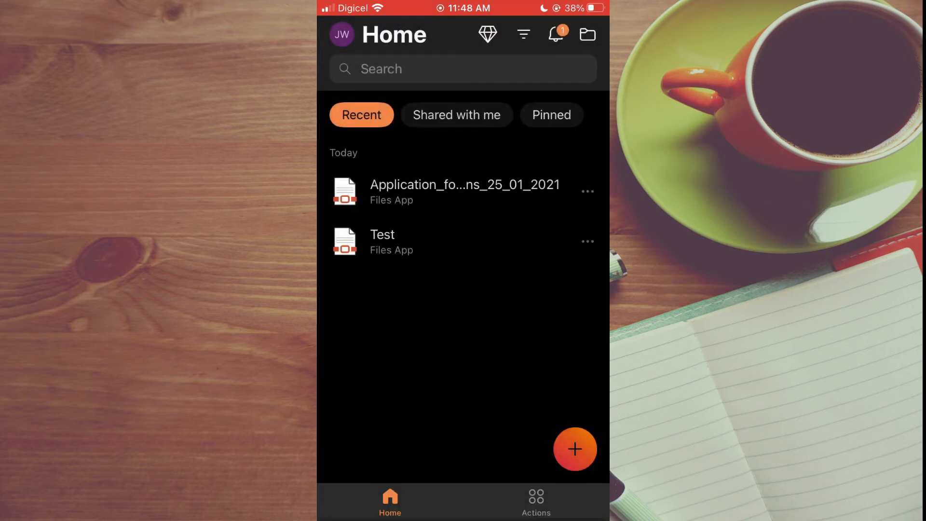
left_click(465, 191)
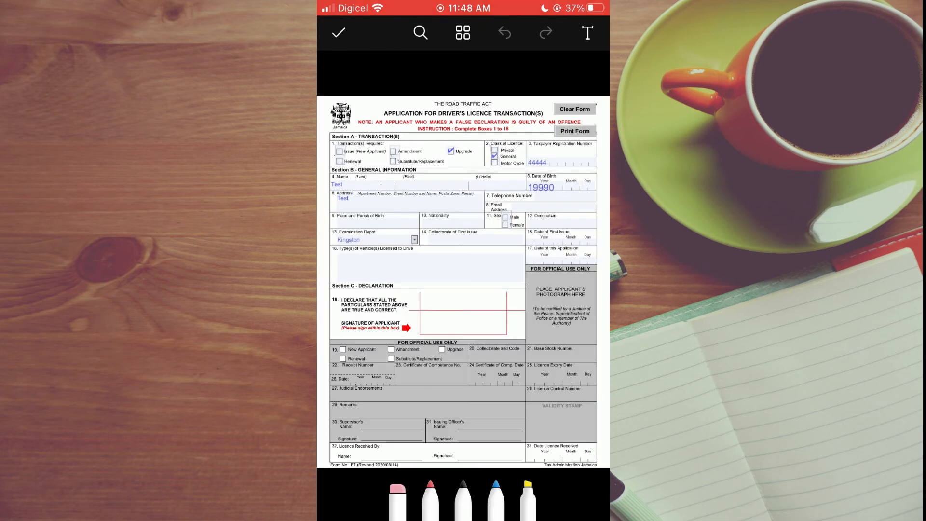
Enter 'Test' in field 16, Type(s) of Vehicle(s) Licensed to Drive.
left_click(428, 263)
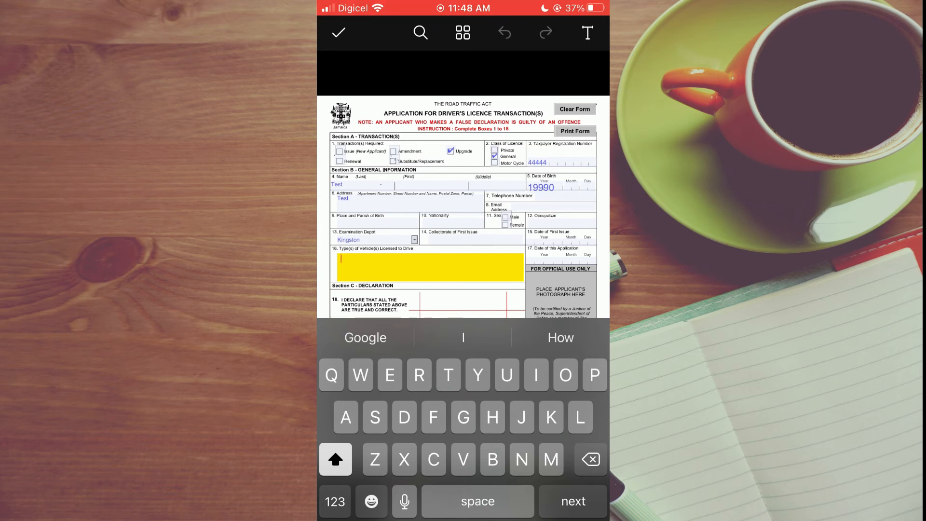
type("Test")
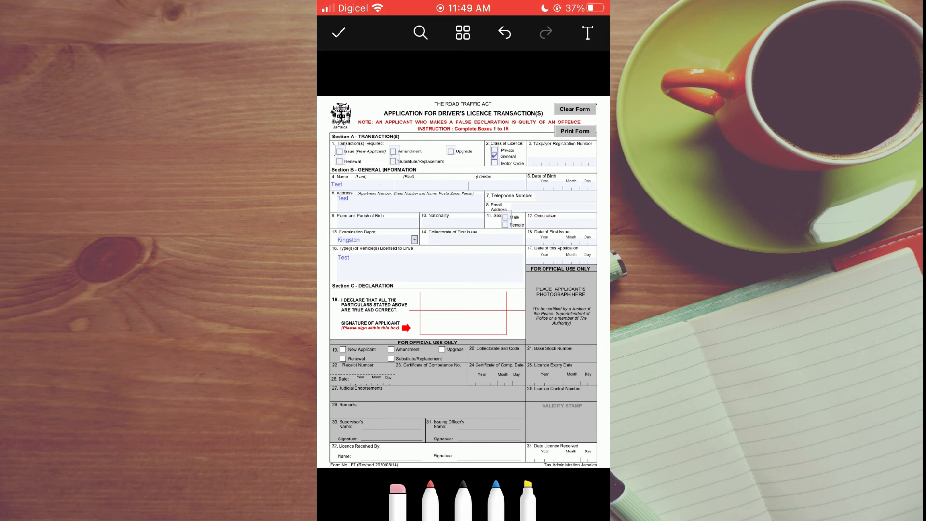
Finish editing and bring up sharing to upload the form to OneDrive - Personal.
left_click(339, 32)
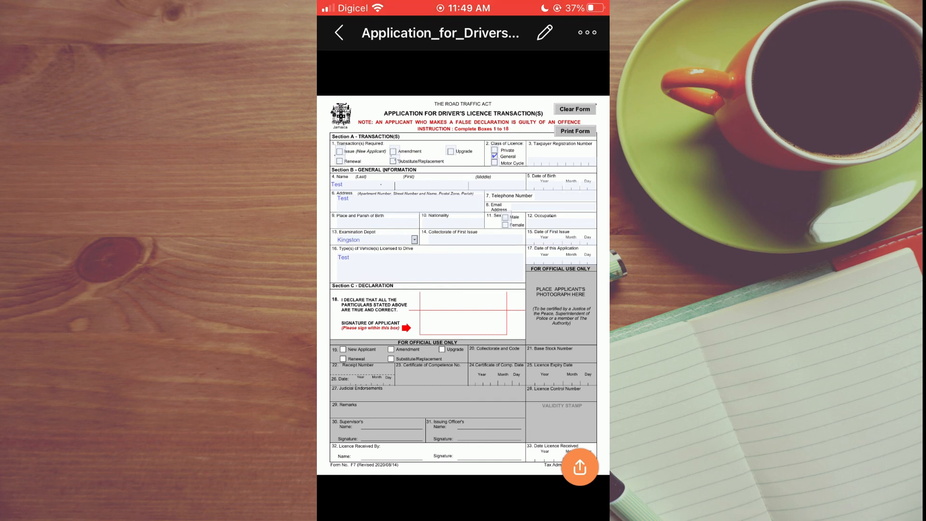
left_click(578, 467)
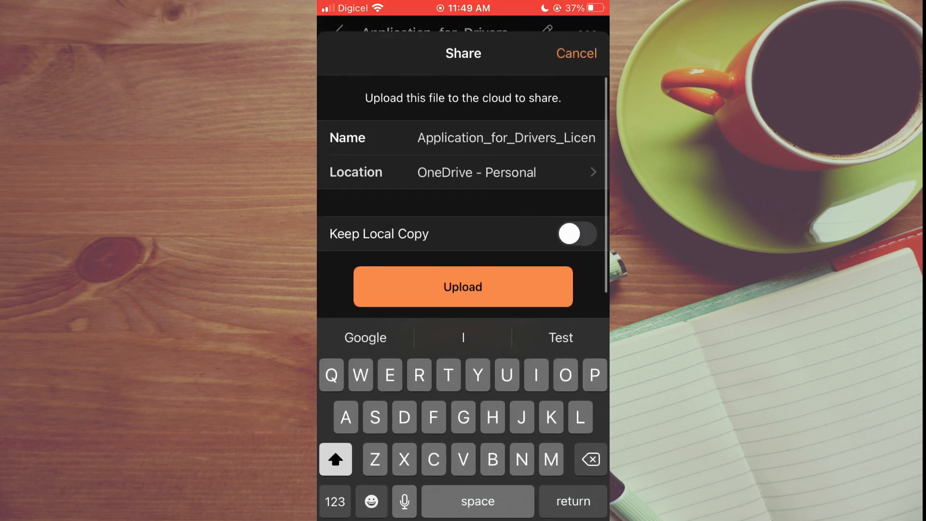